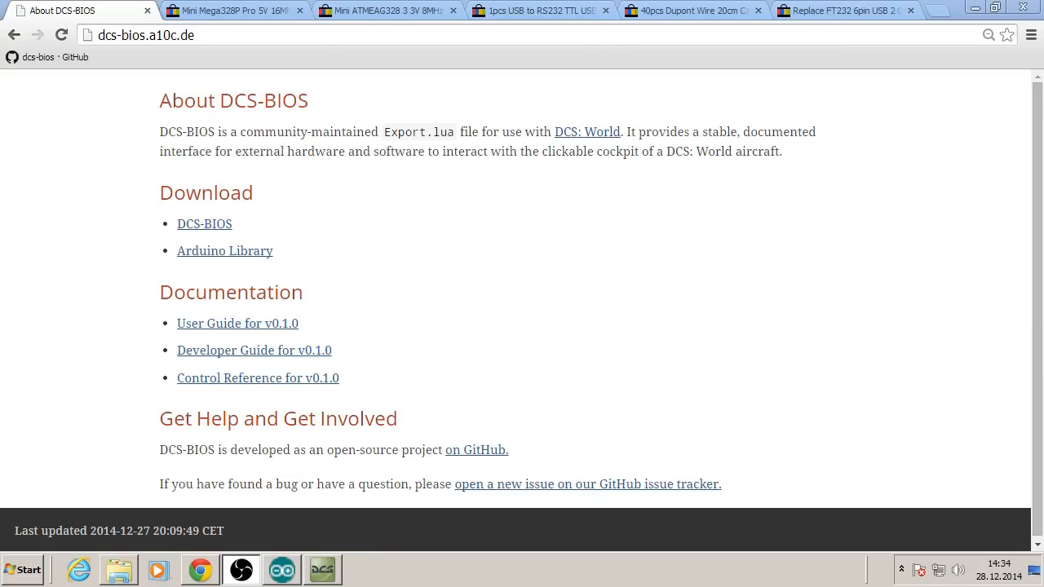
Switch to the Chrome tab with the Mini Mega328P Pro 5V 16MHz eBay listing
click(232, 10)
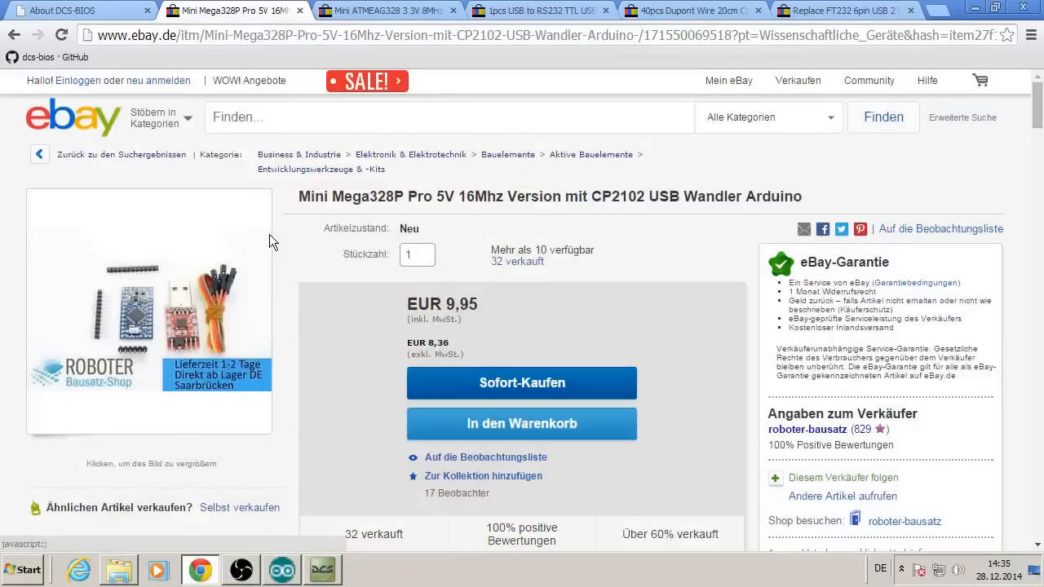
Review the ATmega328 3.3V, USB to RS232 TTL cable and FT232 USB-to-TTL module listings in turn
double_click(442, 304)
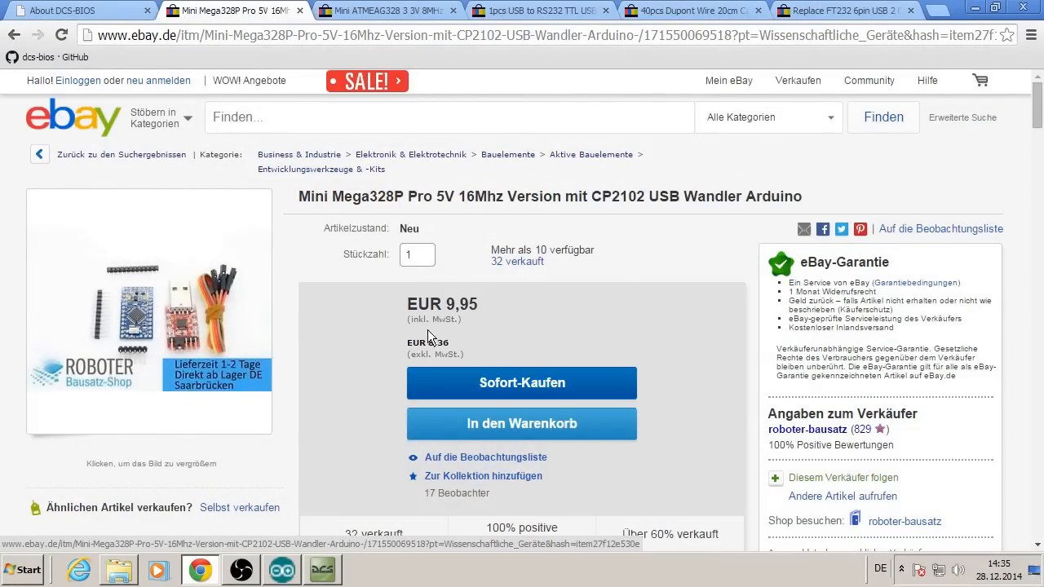
mouse_move(440, 72)
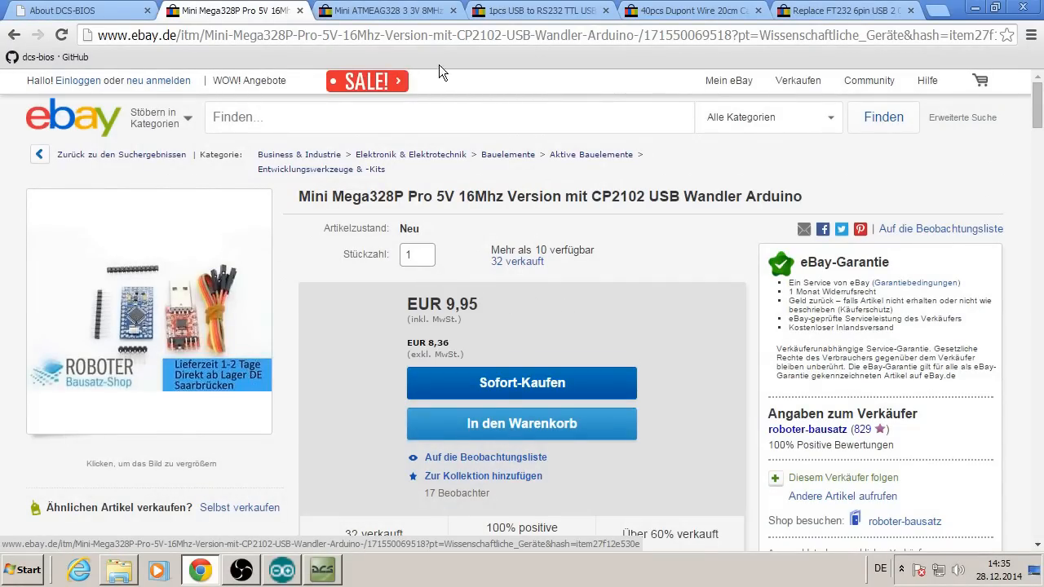
click(383, 9)
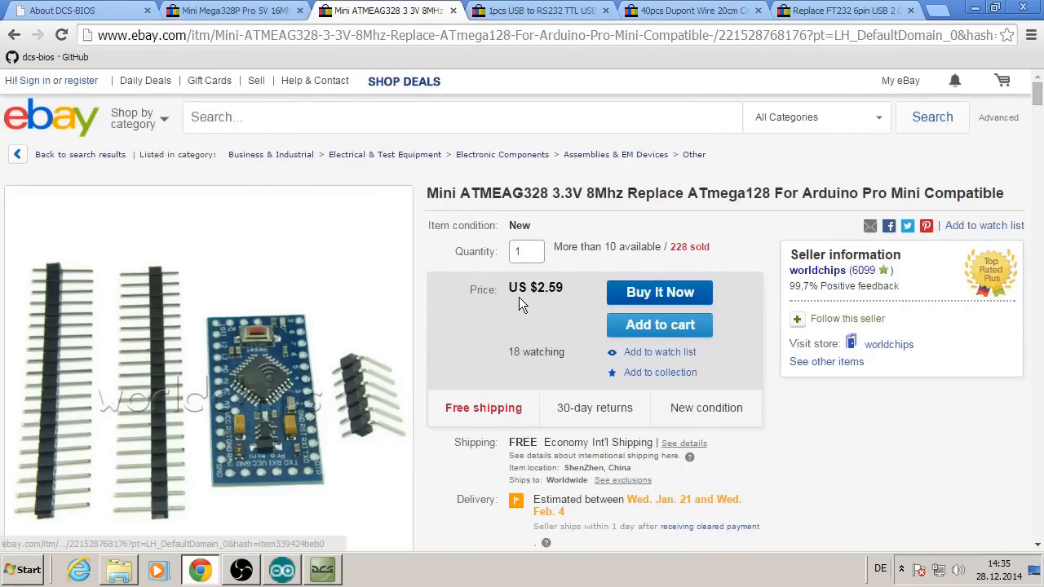
click(538, 10)
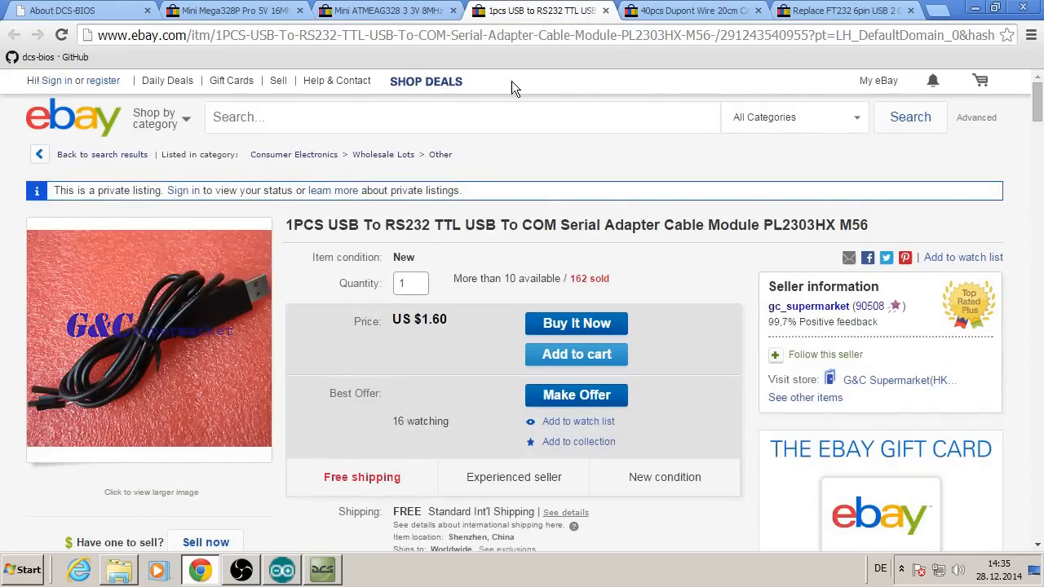
mouse_move(393, 313)
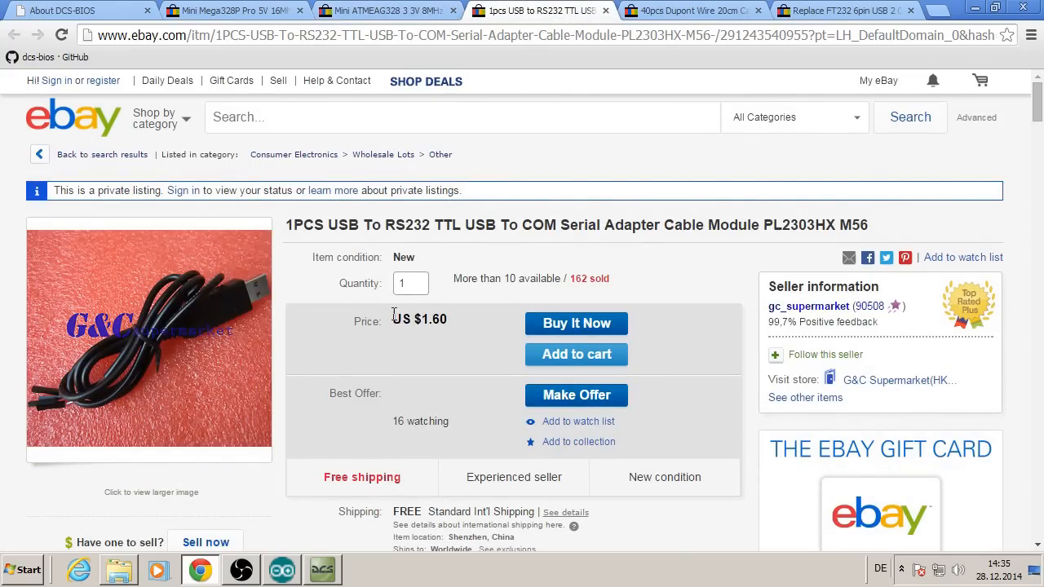
mouse_move(848, 26)
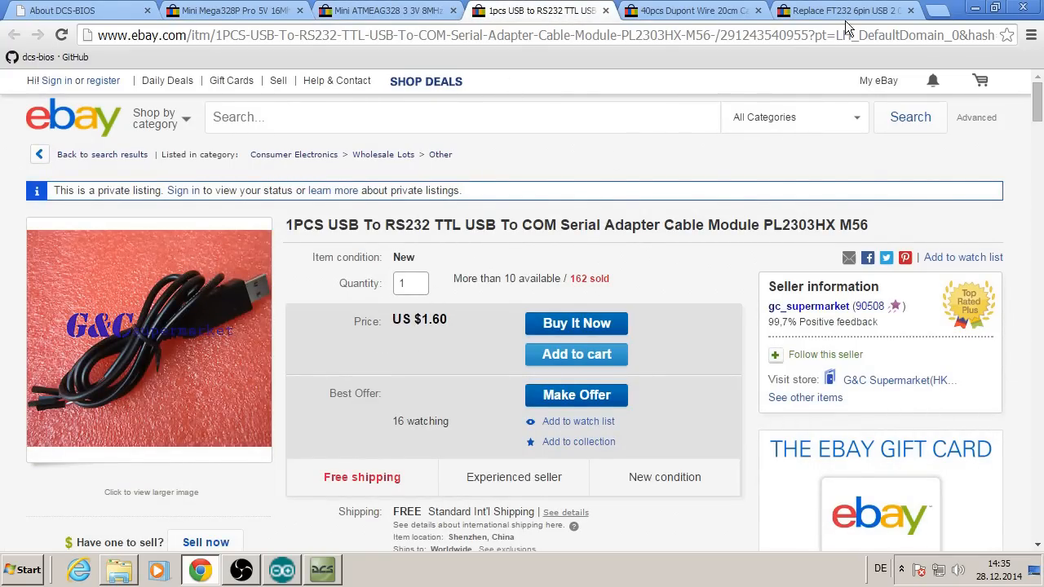
click(840, 10)
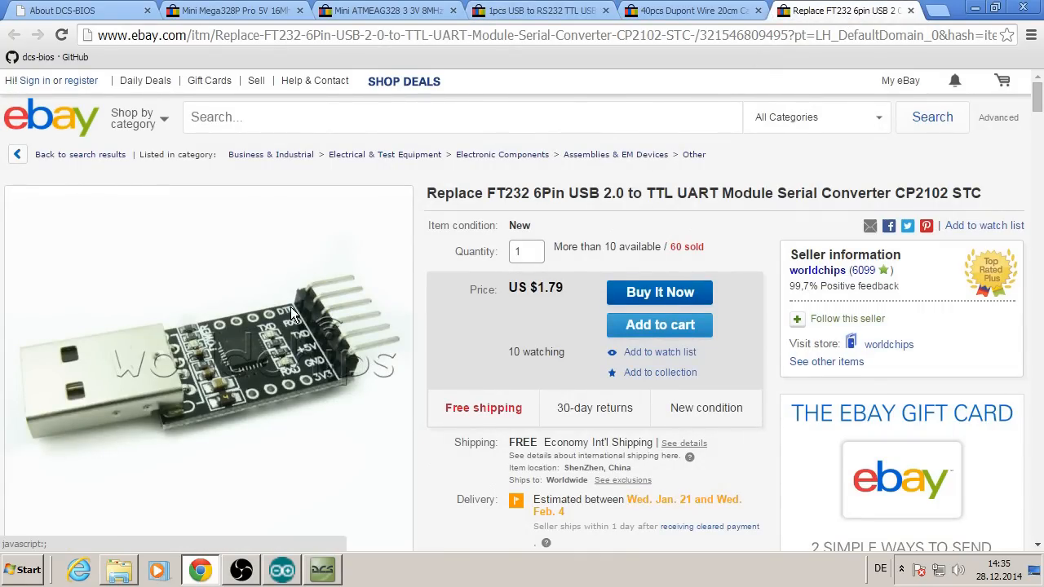
mouse_move(425, 202)
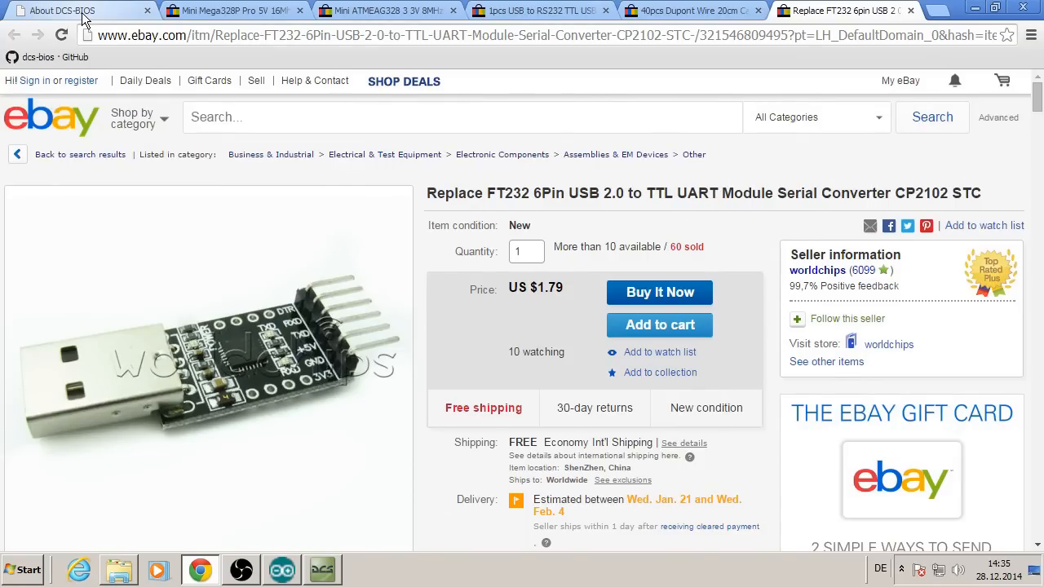
mouse_move(366, 416)
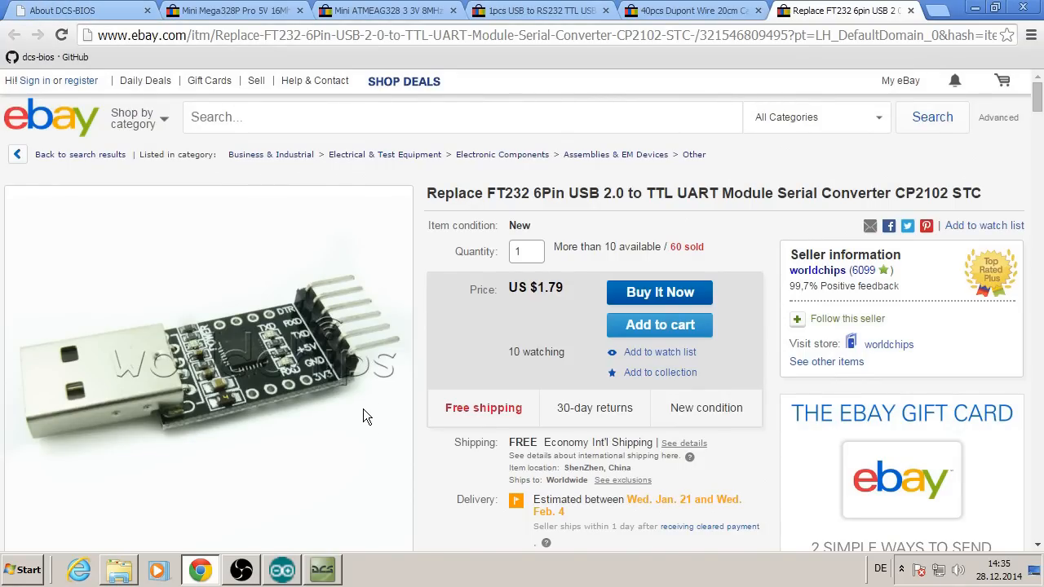
mouse_move(308, 496)
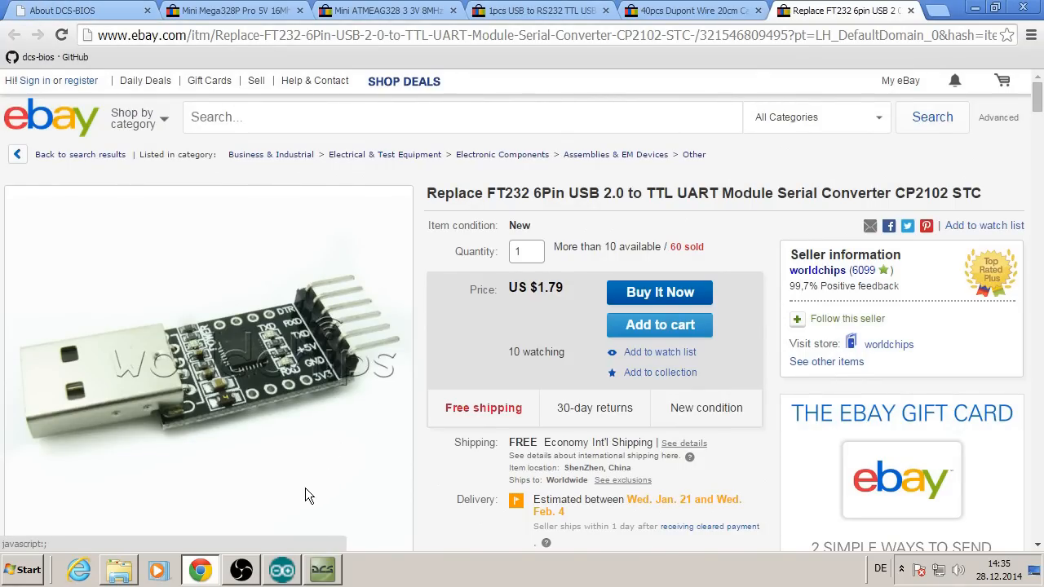
Load the DcsBios TemplateSketch example from File > Examples in Arduino IDE
click(280, 569)
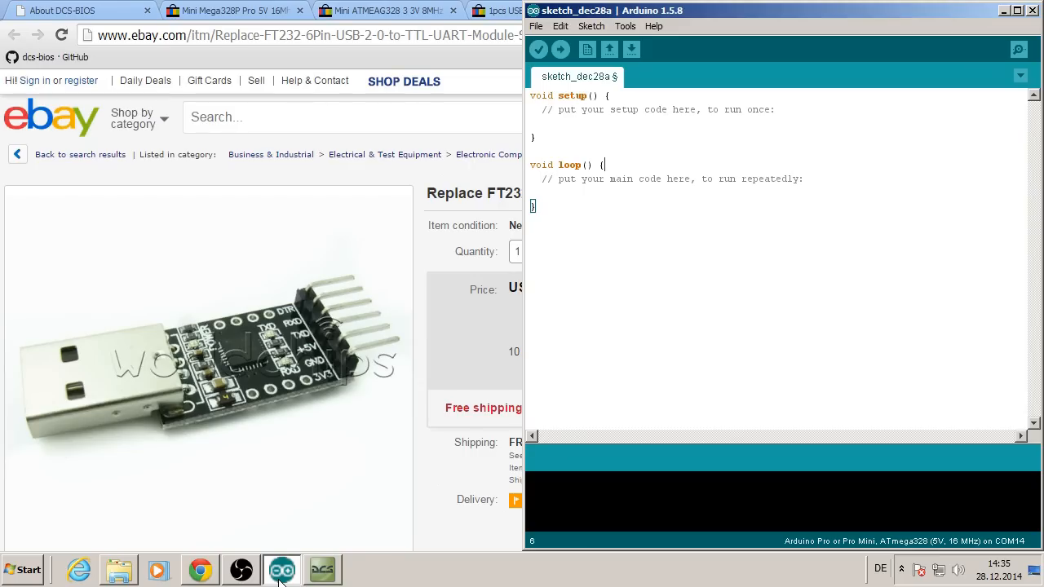
mouse_move(812, 251)
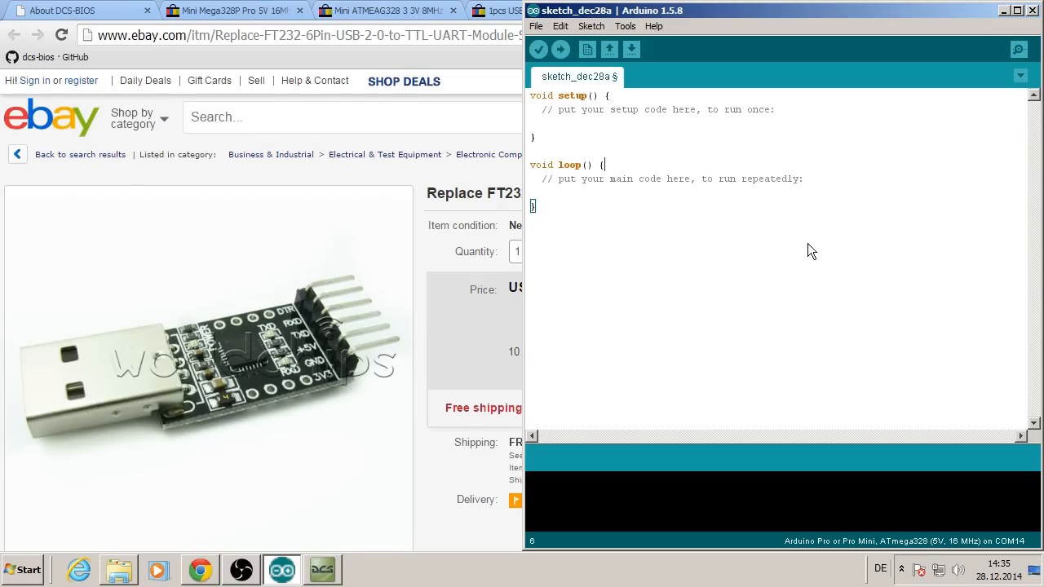
click(535, 26)
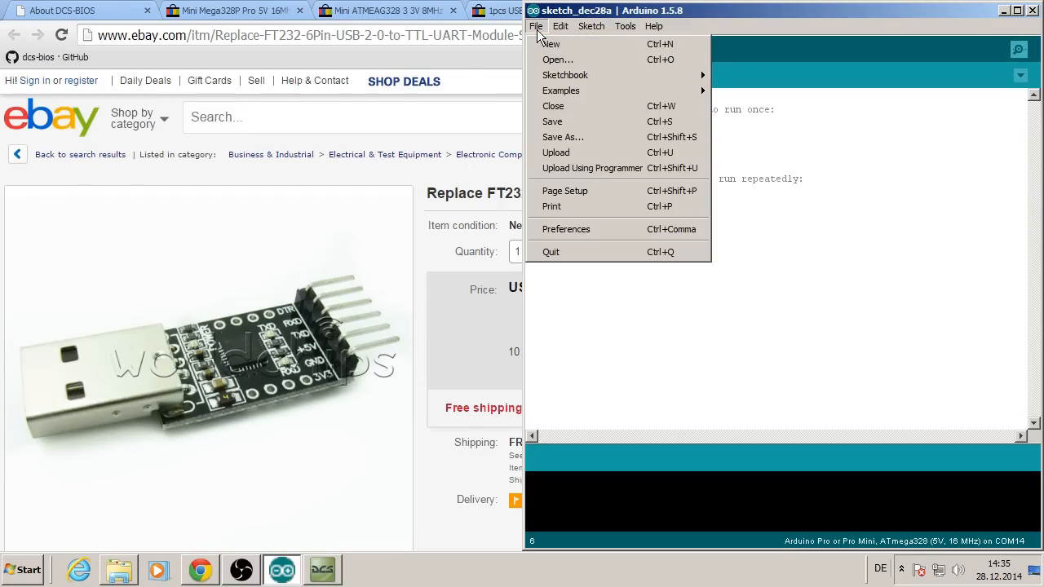
mouse_move(561, 91)
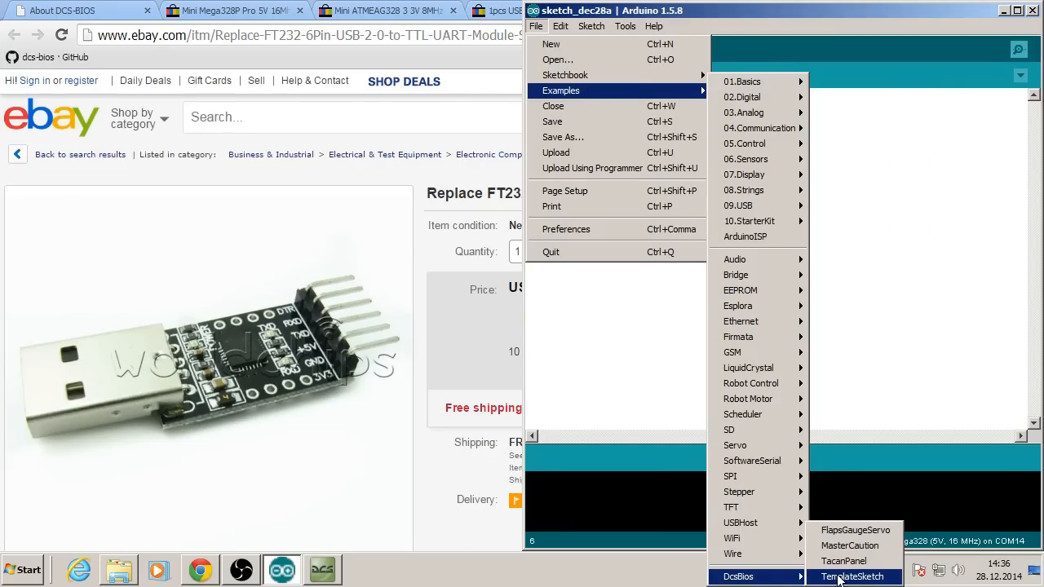
click(852, 578)
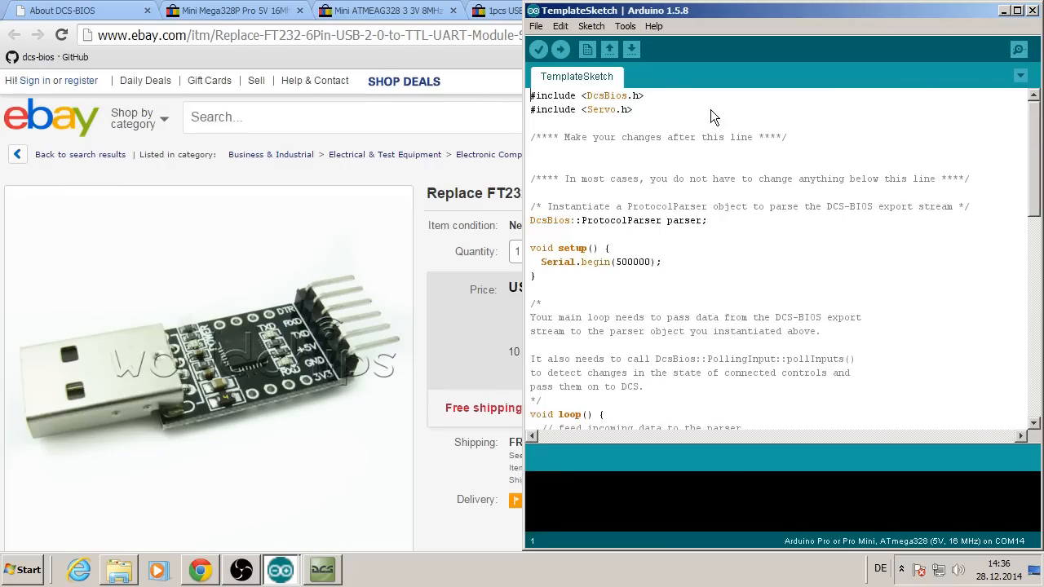
mouse_move(721, 111)
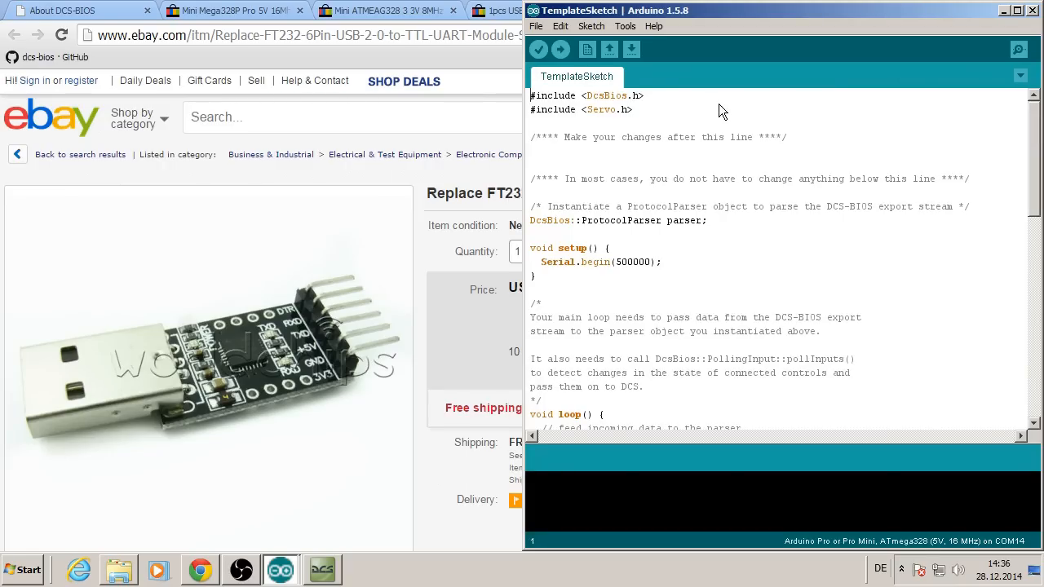
mouse_move(111, 67)
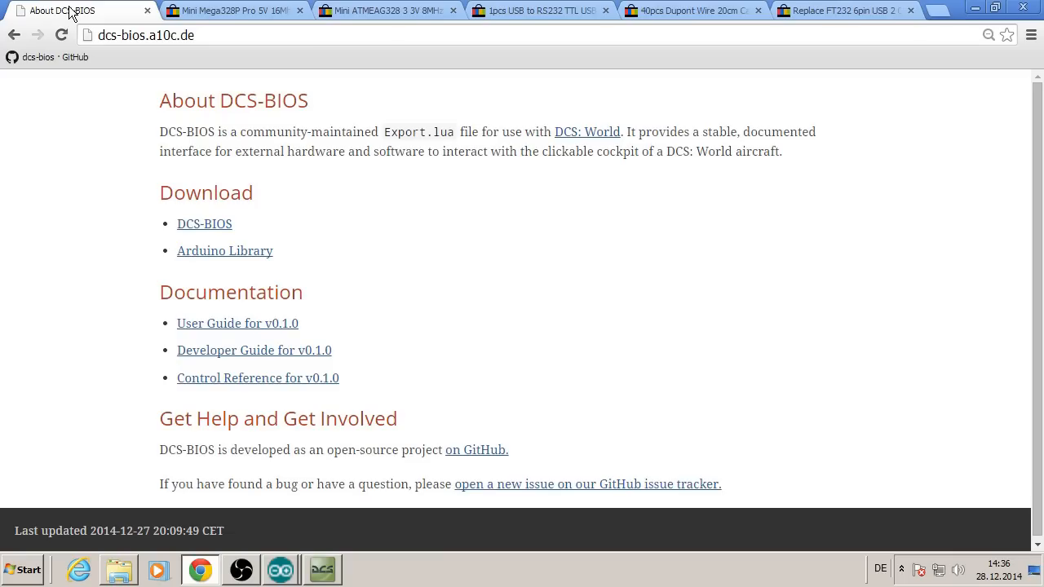
Show the A-10C module's TACAN Panel controls in the DCS-BIOS Control Reference
click(258, 379)
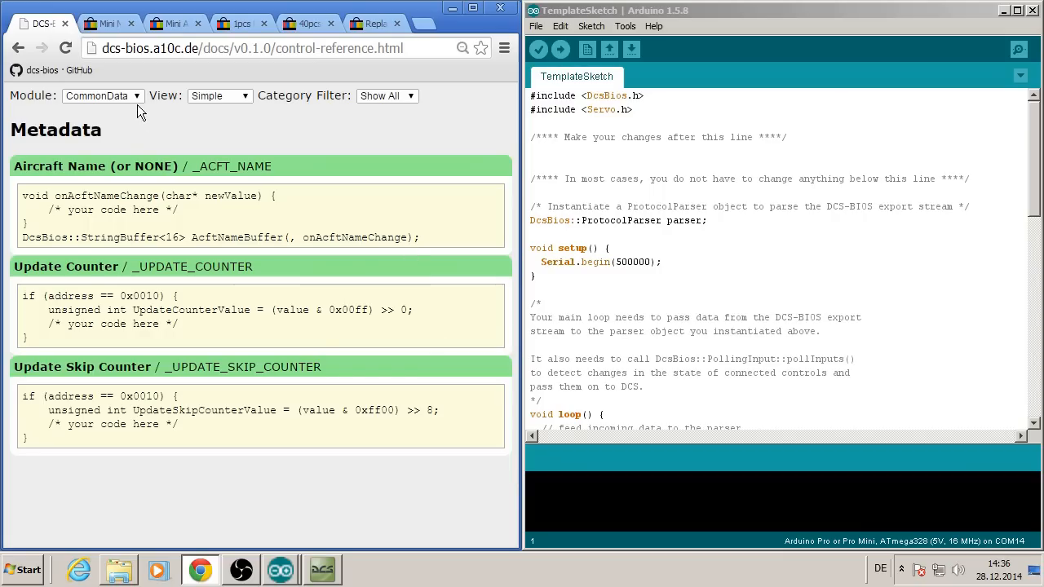
click(101, 95)
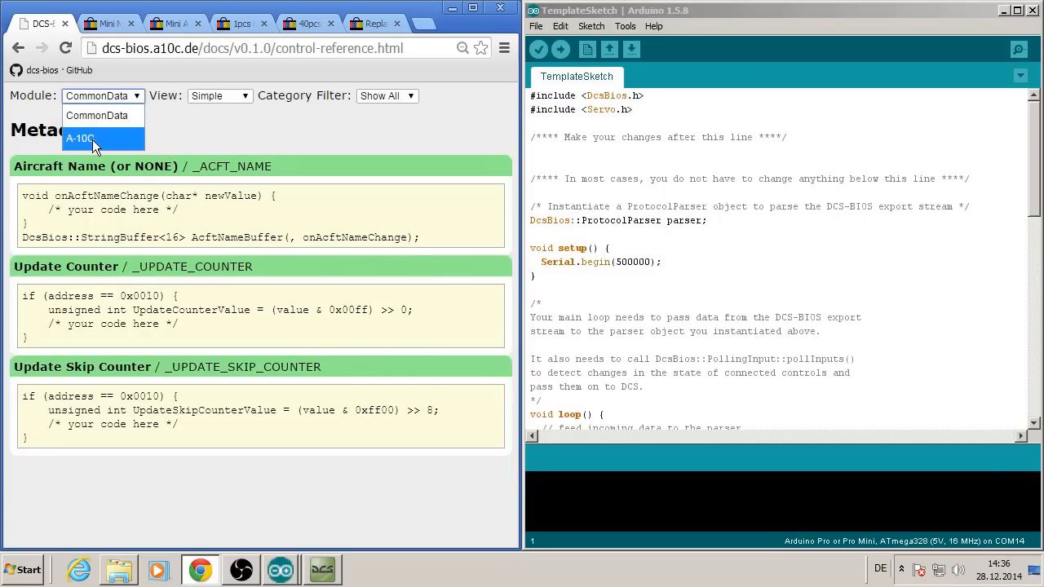
click(80, 137)
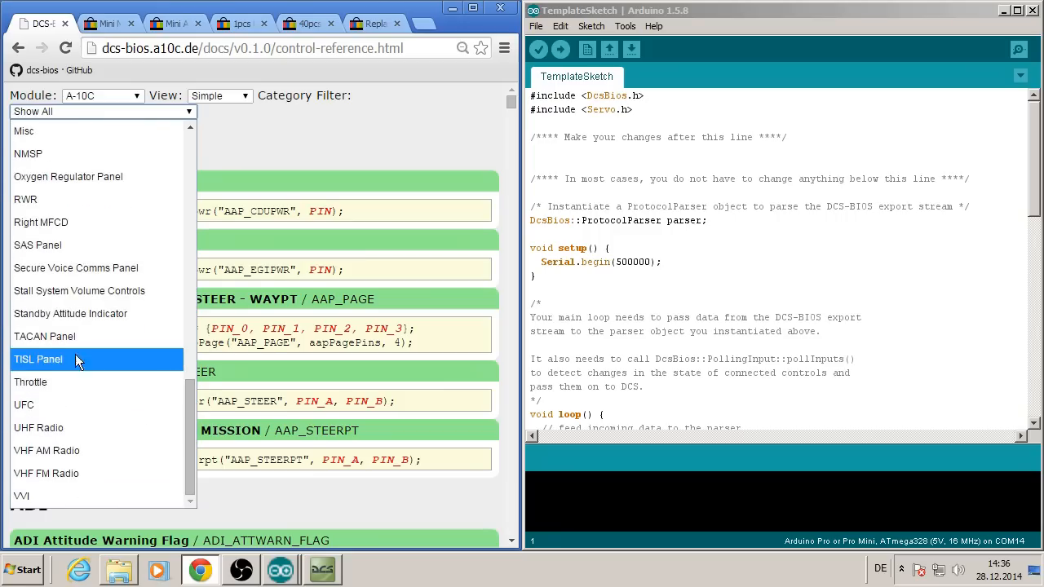
click(44, 336)
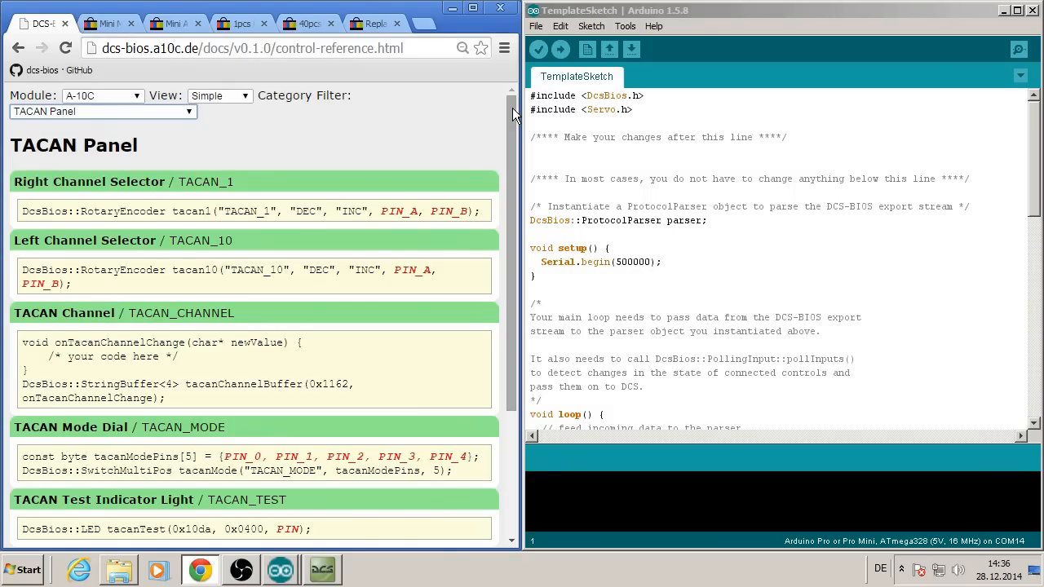
Declare the TACAN_TEST_BTN Switch2Pos on pin 9 and the TACAN_TEST LED on pin 10
scroll(down, 3)
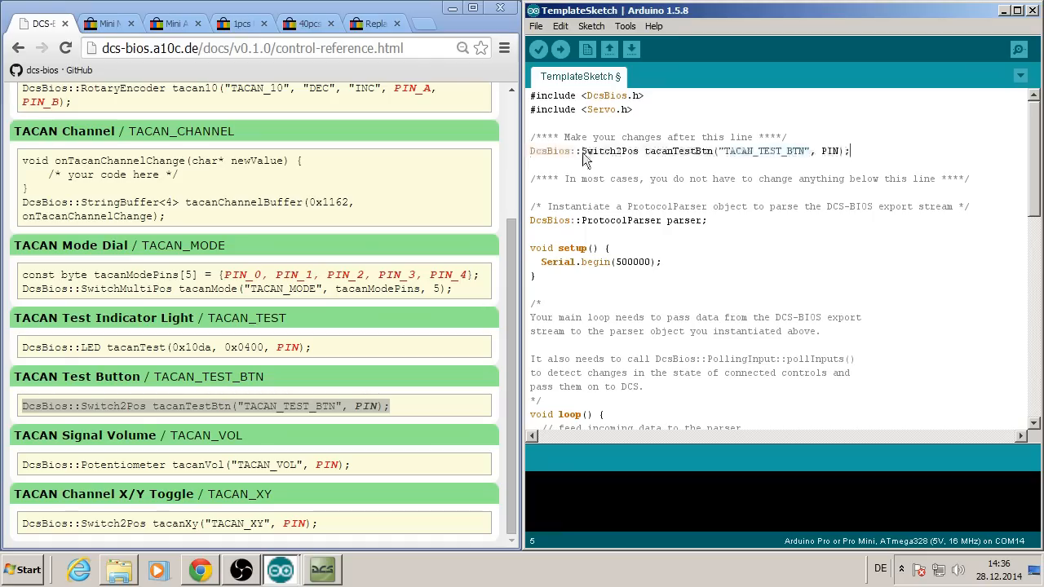
key(BackSpace)
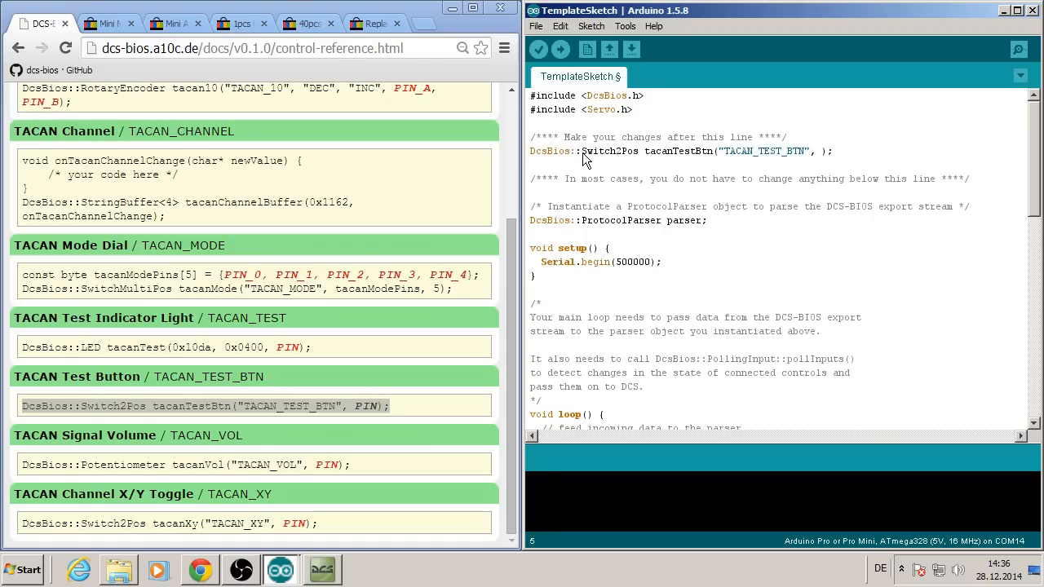
mouse_move(829, 153)
text(9)
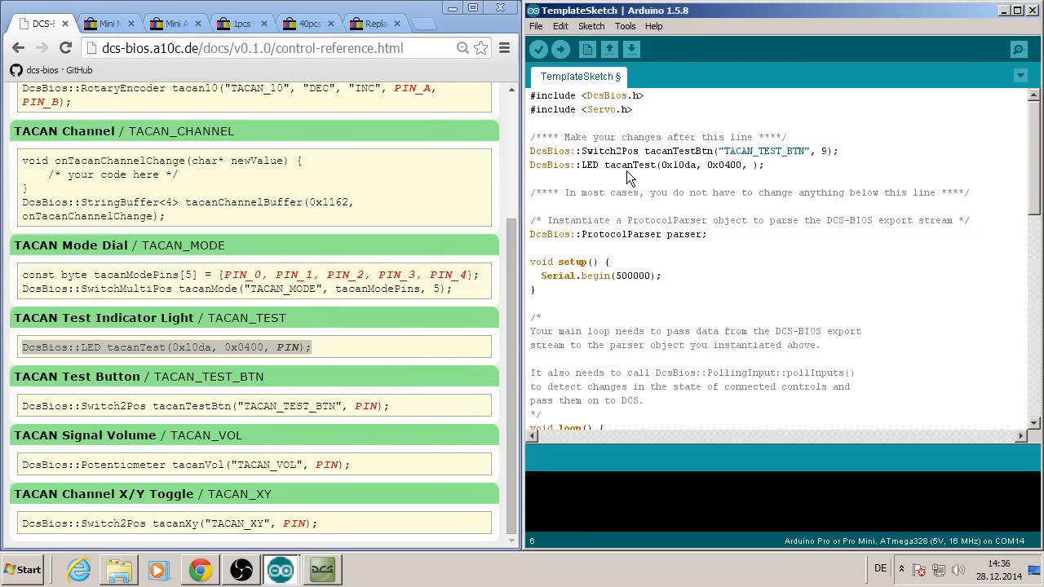
text(10)
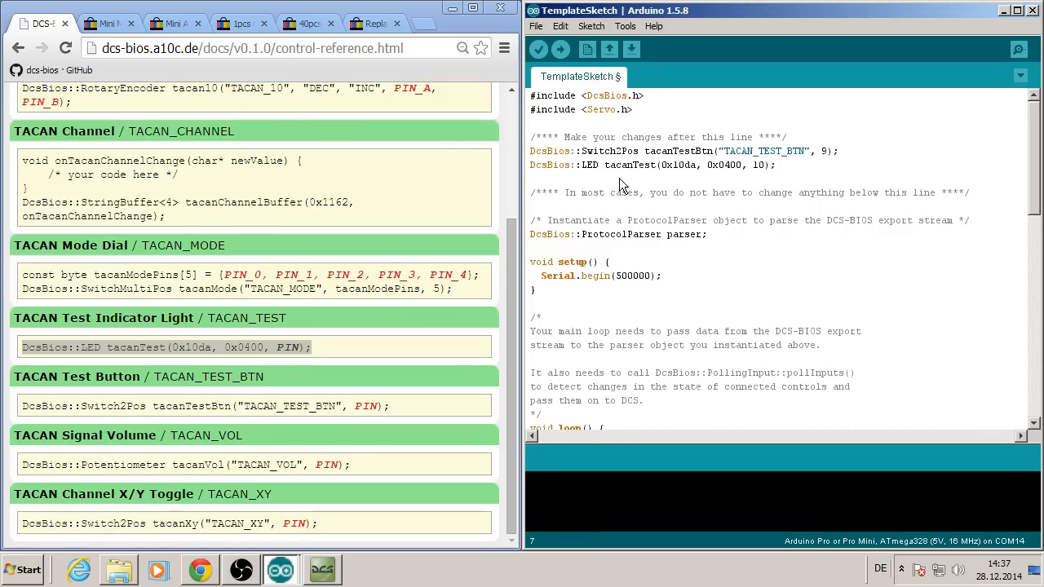
mouse_move(562, 49)
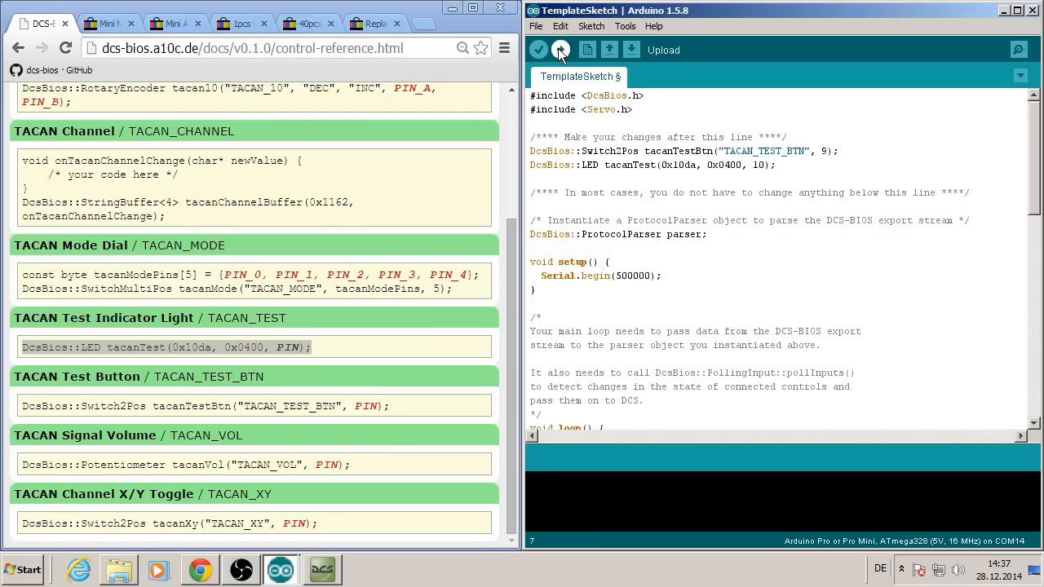
Upload the sketch to the Pro Mini, finishing at 3,426 bytes of program storage
click(561, 49)
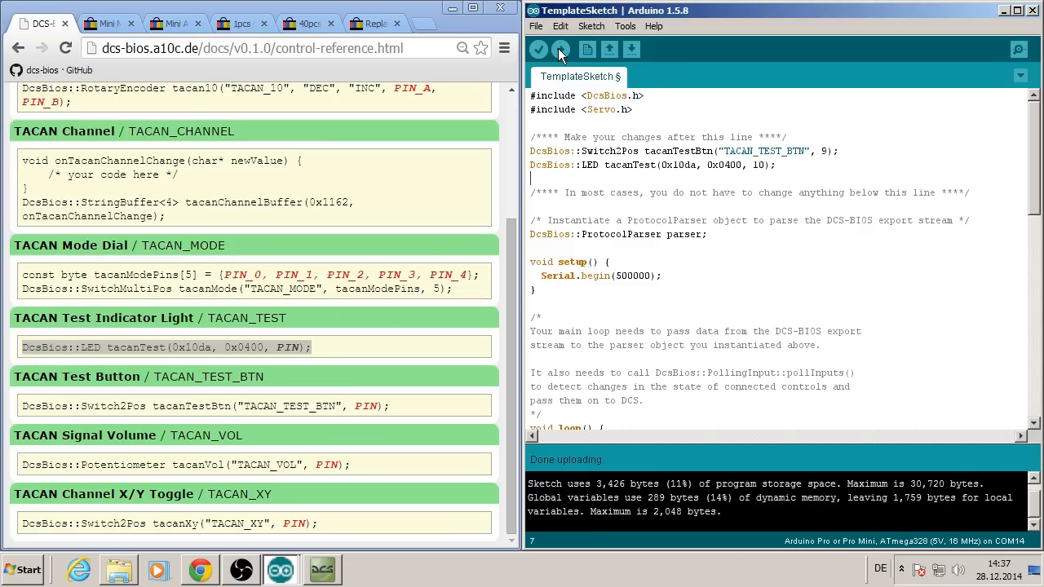
mouse_move(539, 49)
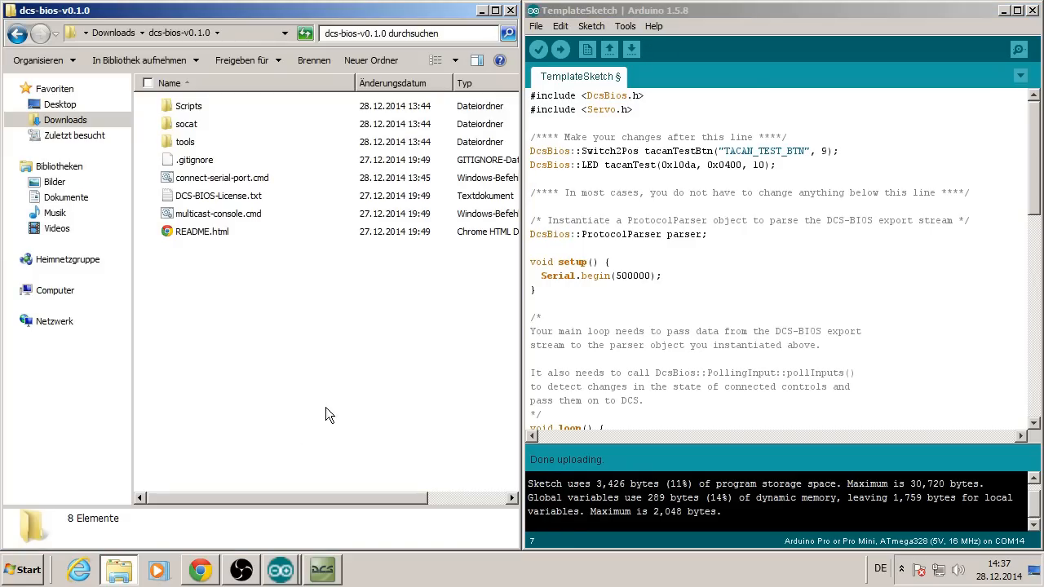
mouse_move(296, 374)
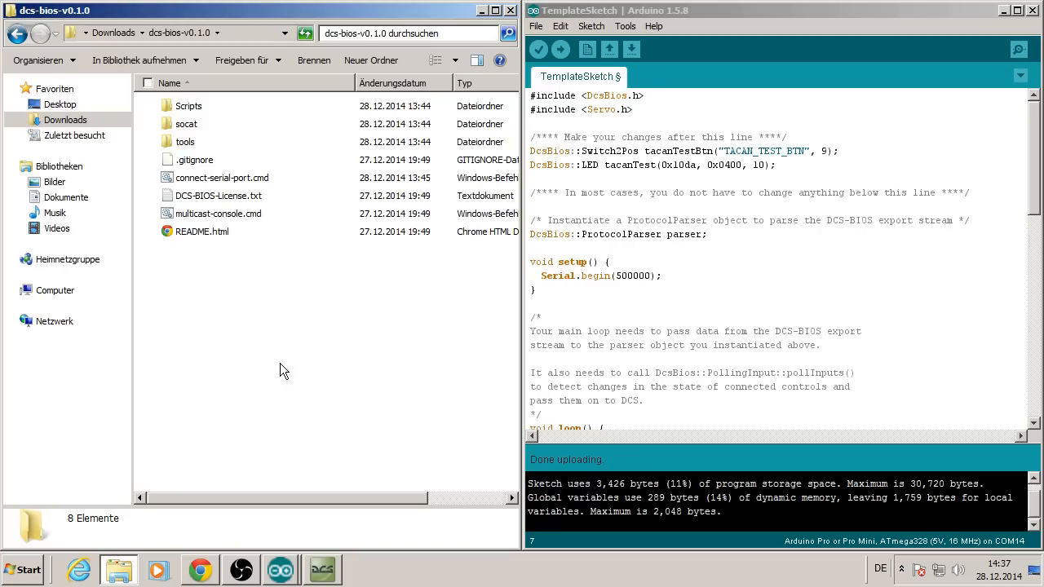
mouse_move(222, 178)
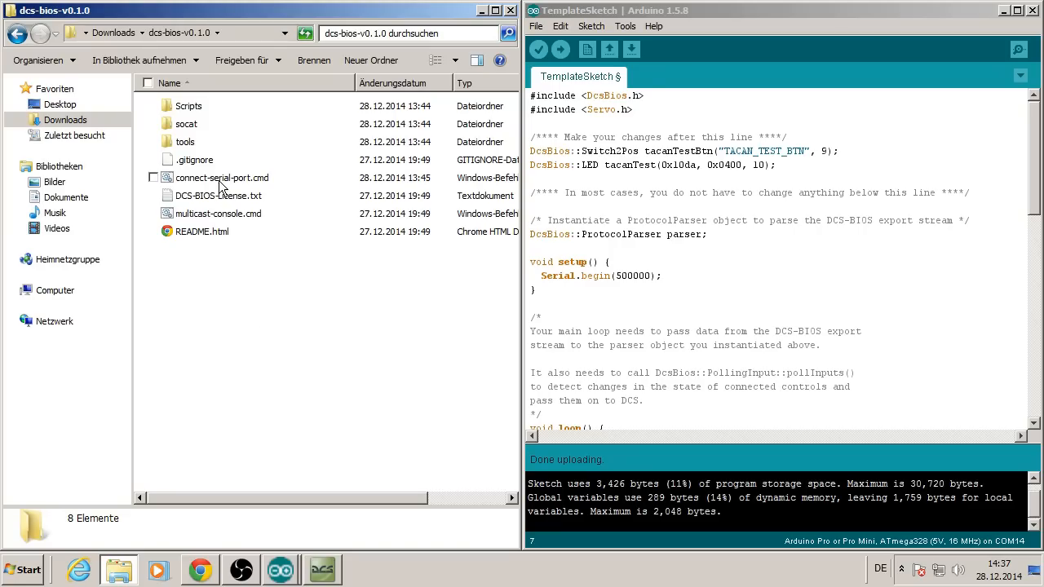